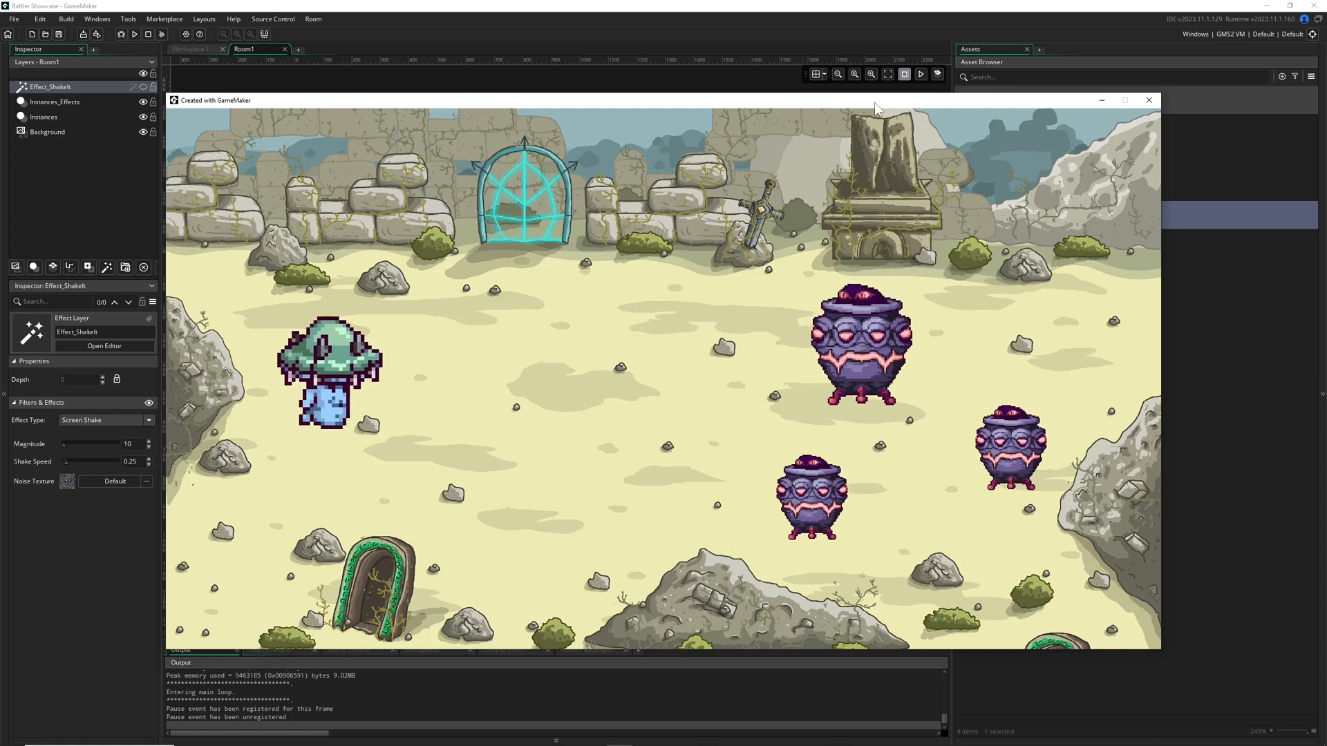
{"action": "mouse_move", "coordinate": [1149, 101]}
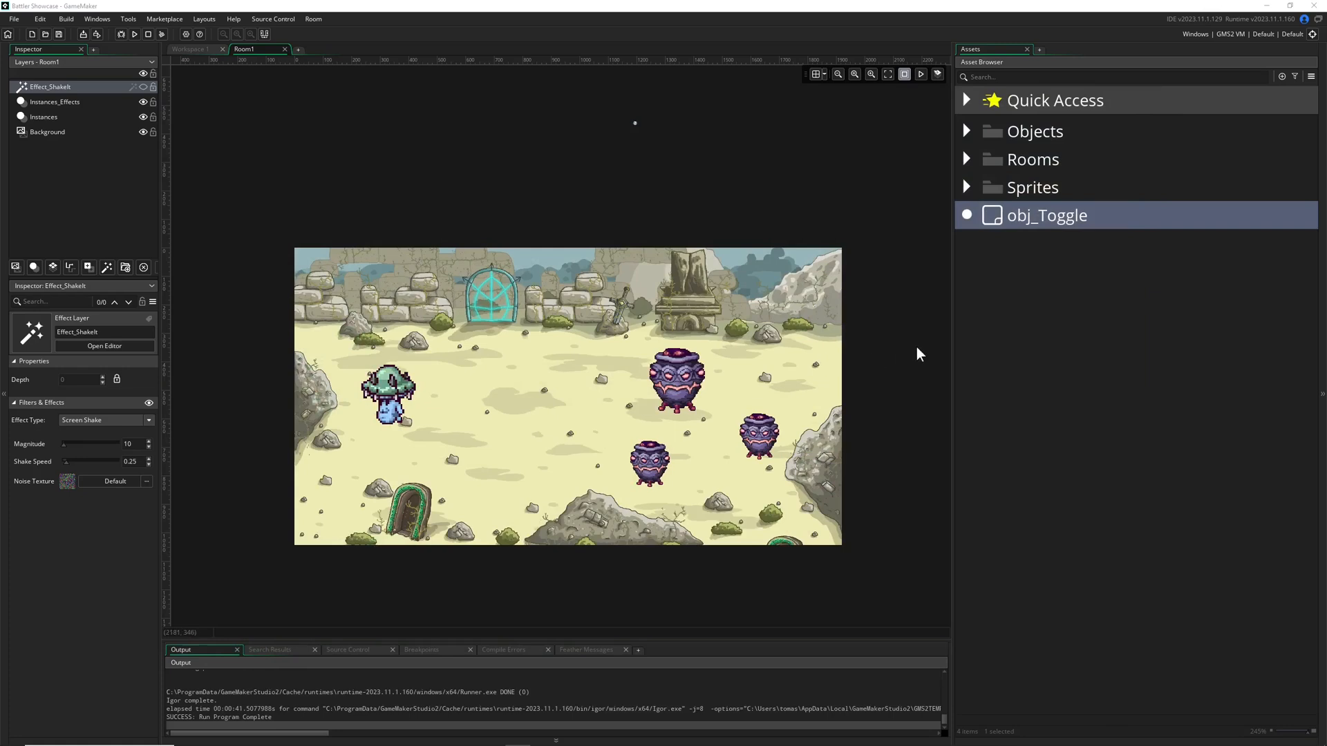
{"action": "mouse_move", "coordinate": [543, 485]}
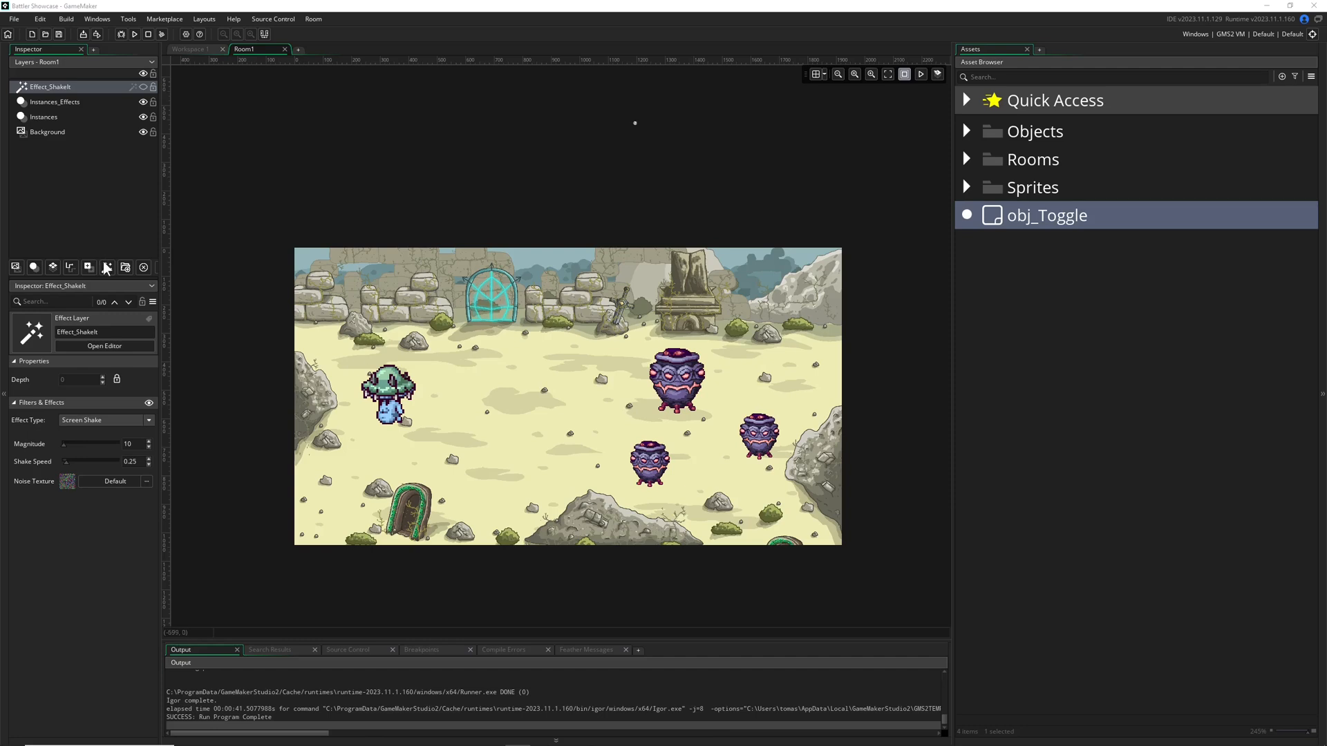
{"action": "mouse_move", "coordinate": [112, 282]}
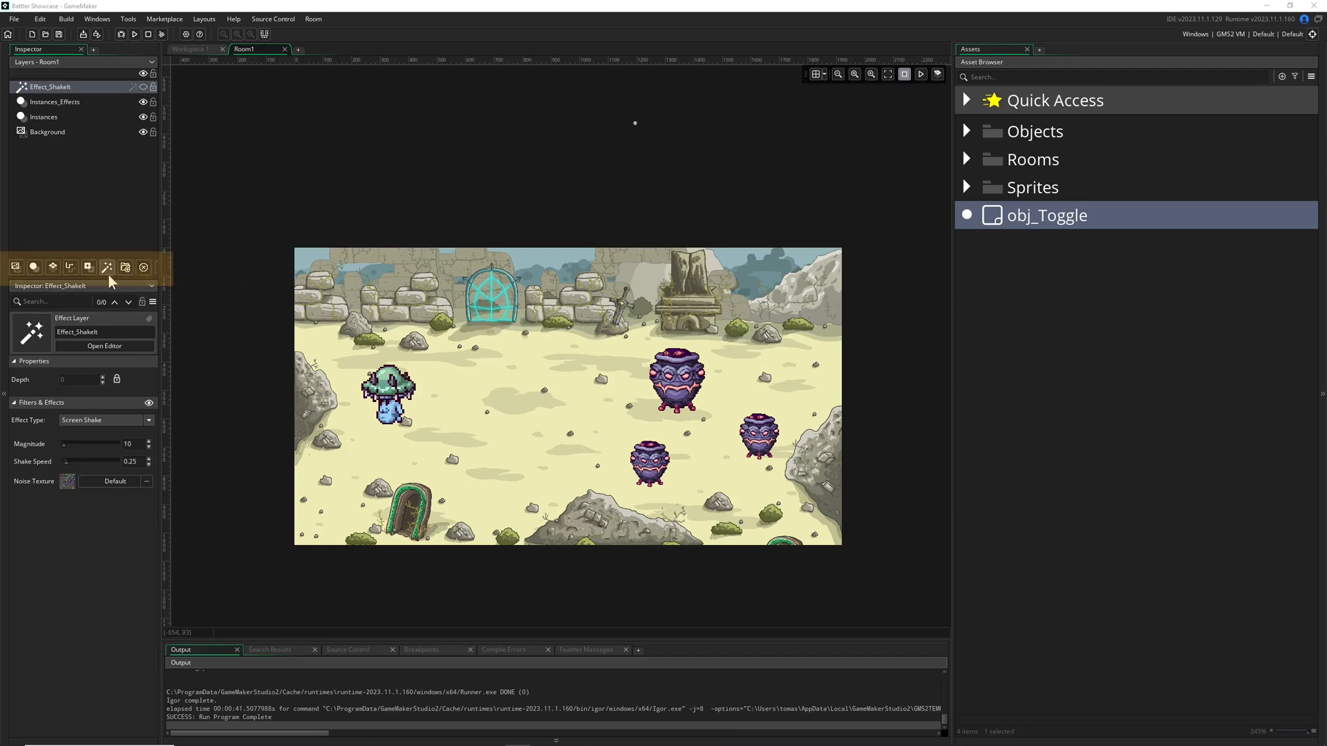
{"action": "mouse_move", "coordinate": [106, 267]}
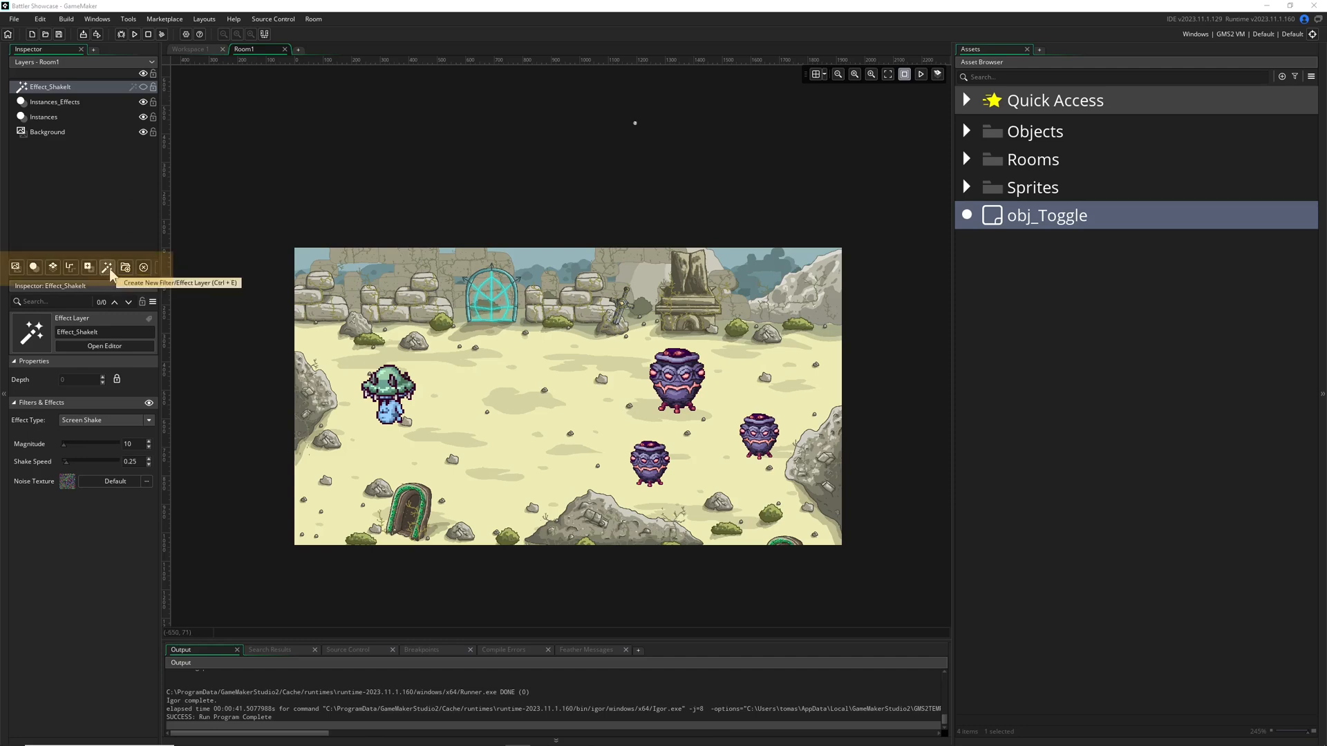
- Add a new effect layer to Room1 and set its effect type to Screen Shake
{"action": "left_click", "coordinate": [107, 267]}
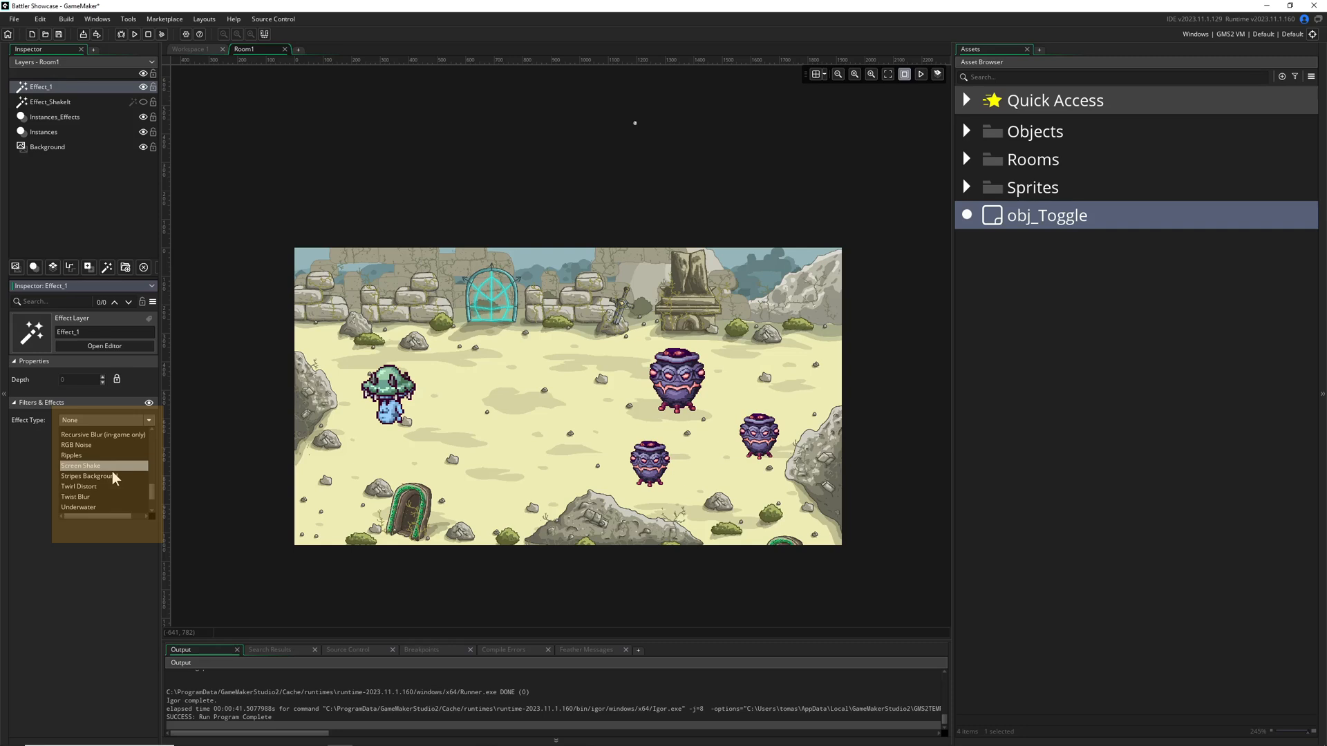
{"action": "left_click", "coordinate": [81, 465]}
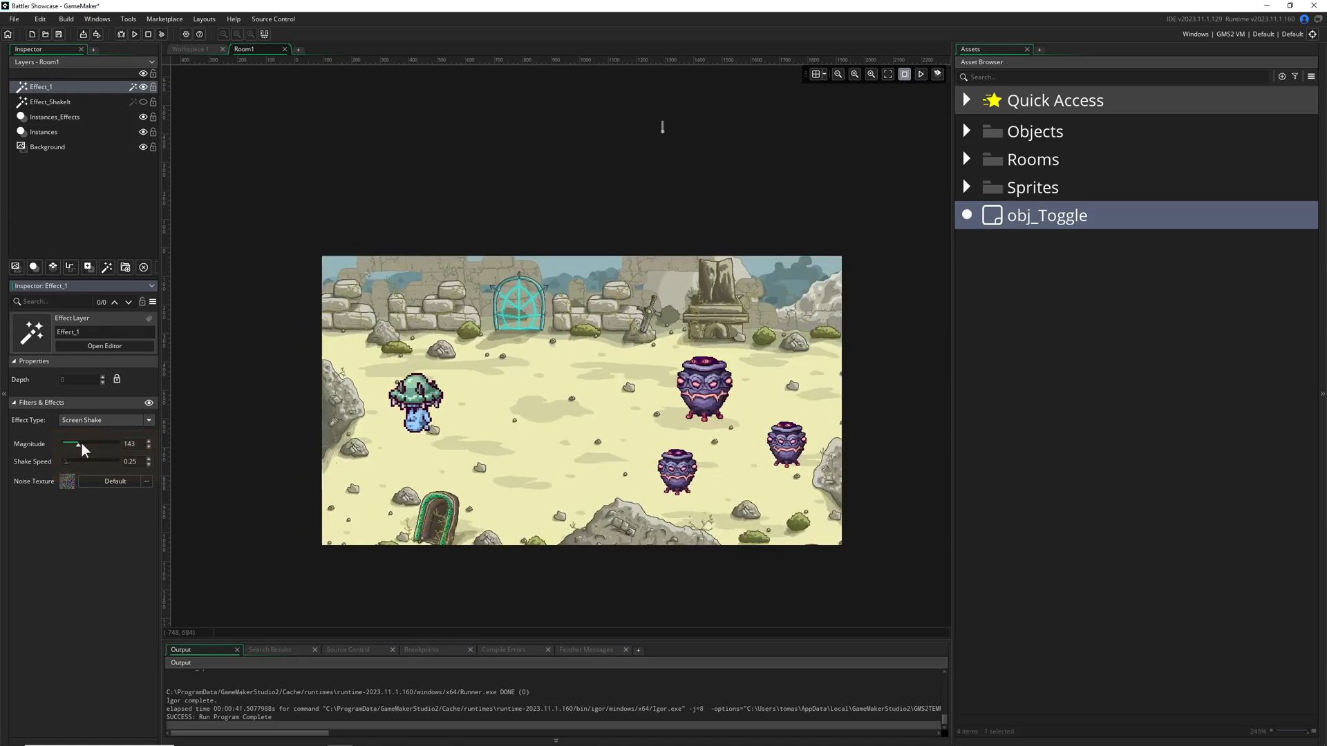
- Preview higher Magnitude and Shake Speed values, then return them to 10 and 0.25
{"action": "left_click_drag", "start_coordinate": [76, 444], "coordinate": [65, 444]}
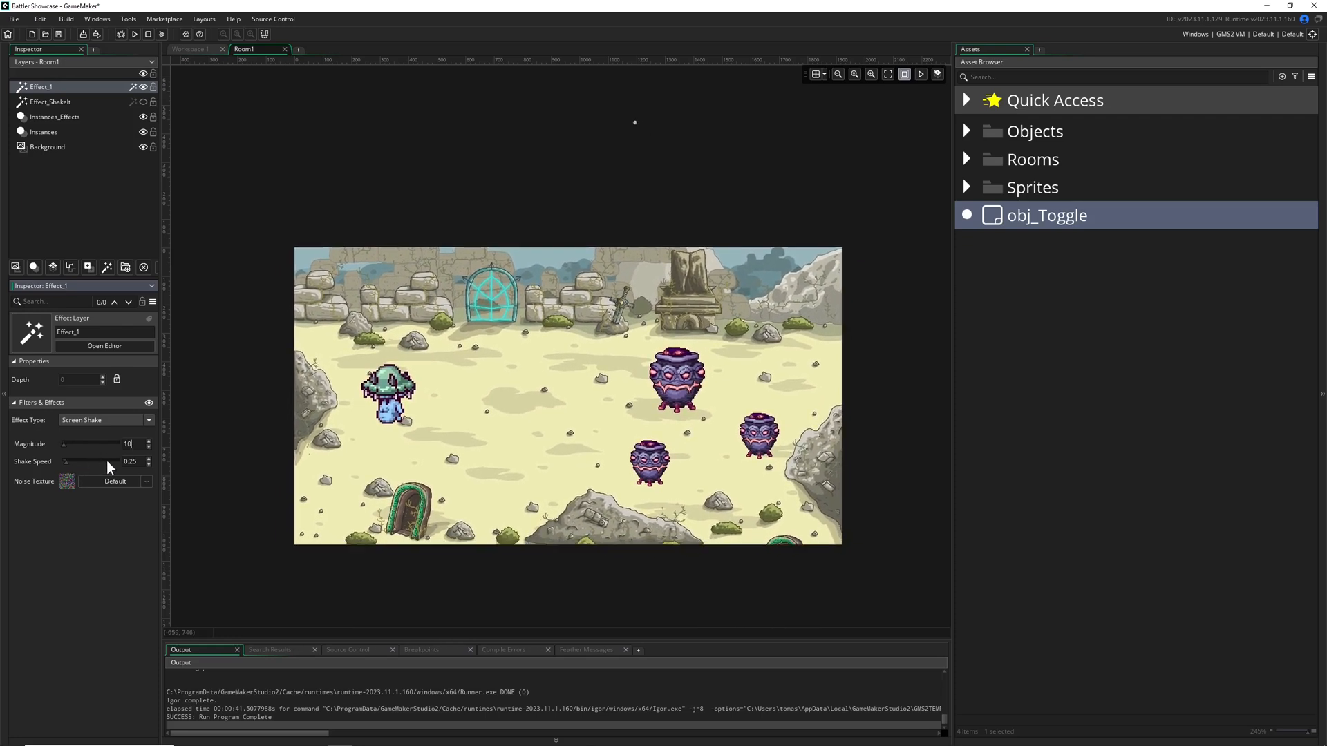
{"action": "left_click_drag", "start_coordinate": [77, 461], "coordinate": [107, 460]}
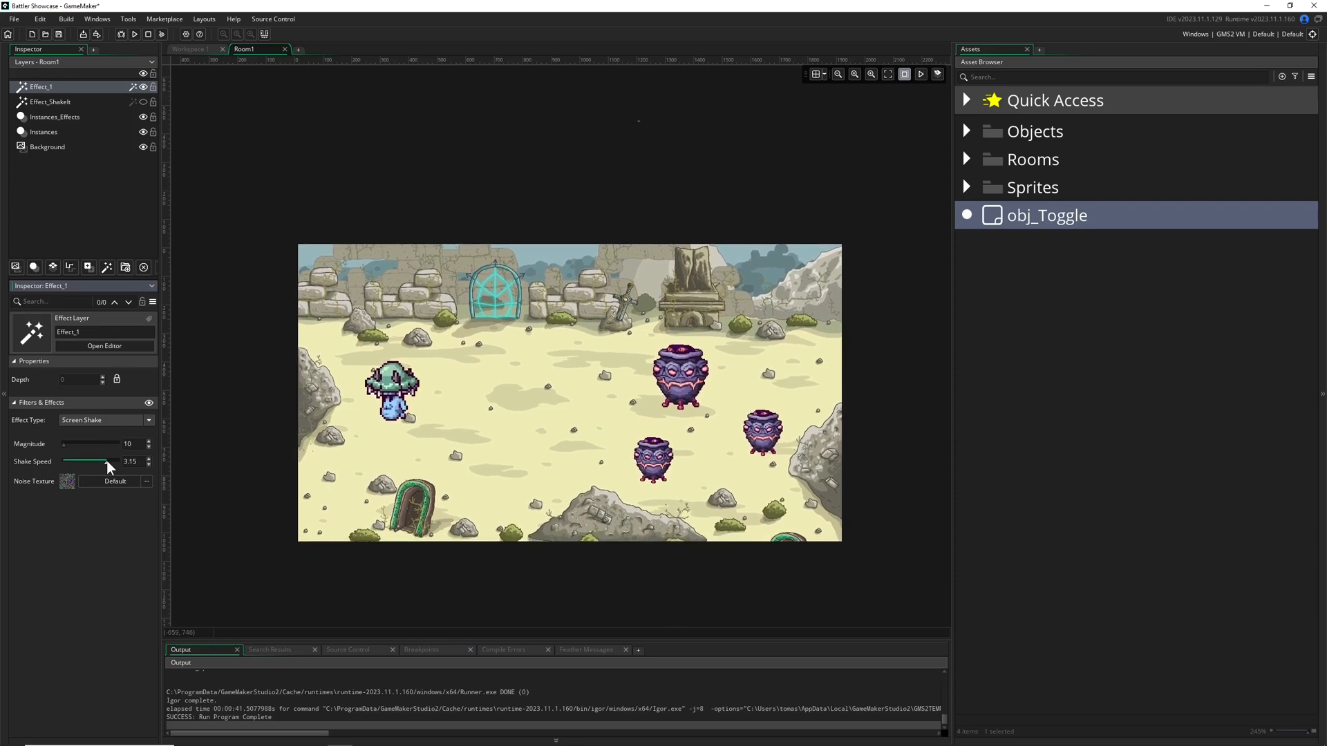
{"action": "left_click_drag", "start_coordinate": [108, 460], "coordinate": [67, 461]}
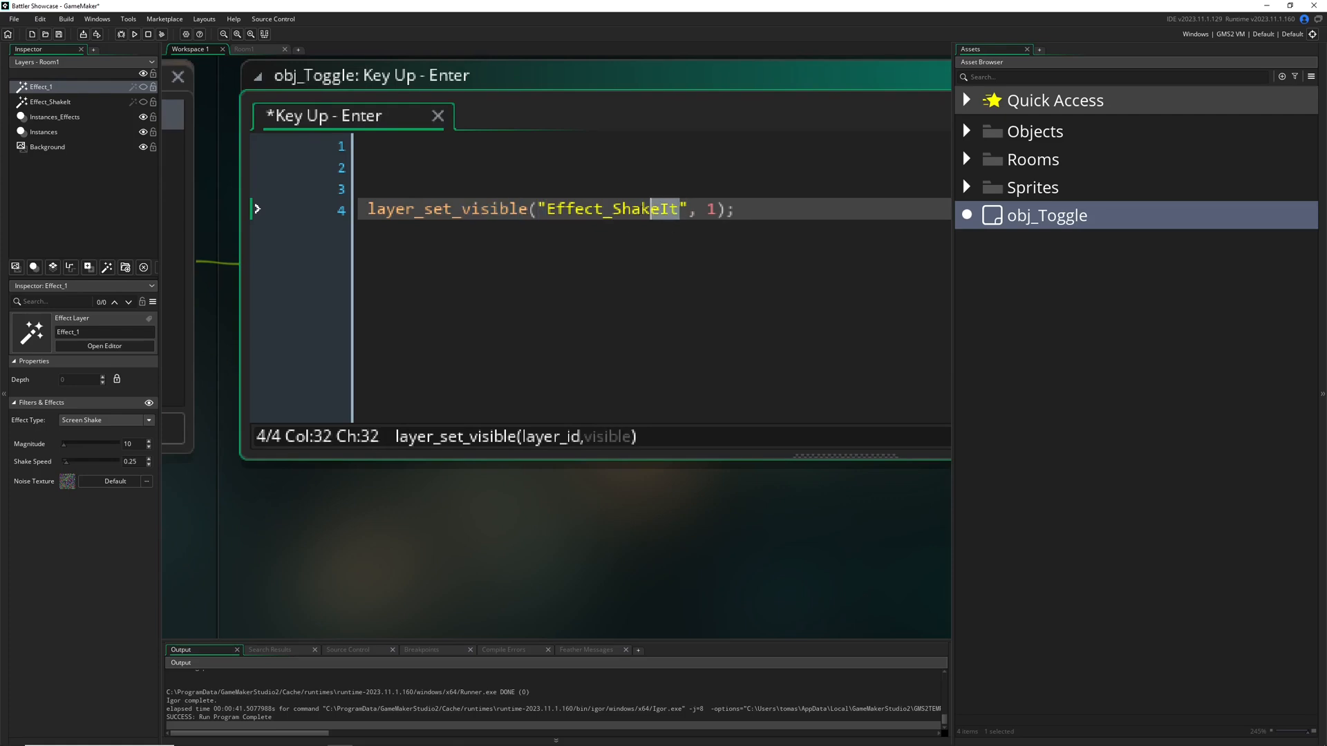
- Check Effect_ShakeIt against the Layers panel and change layer_set_visible's second argument to 0
{"action": "double_click", "coordinate": [611, 210]}
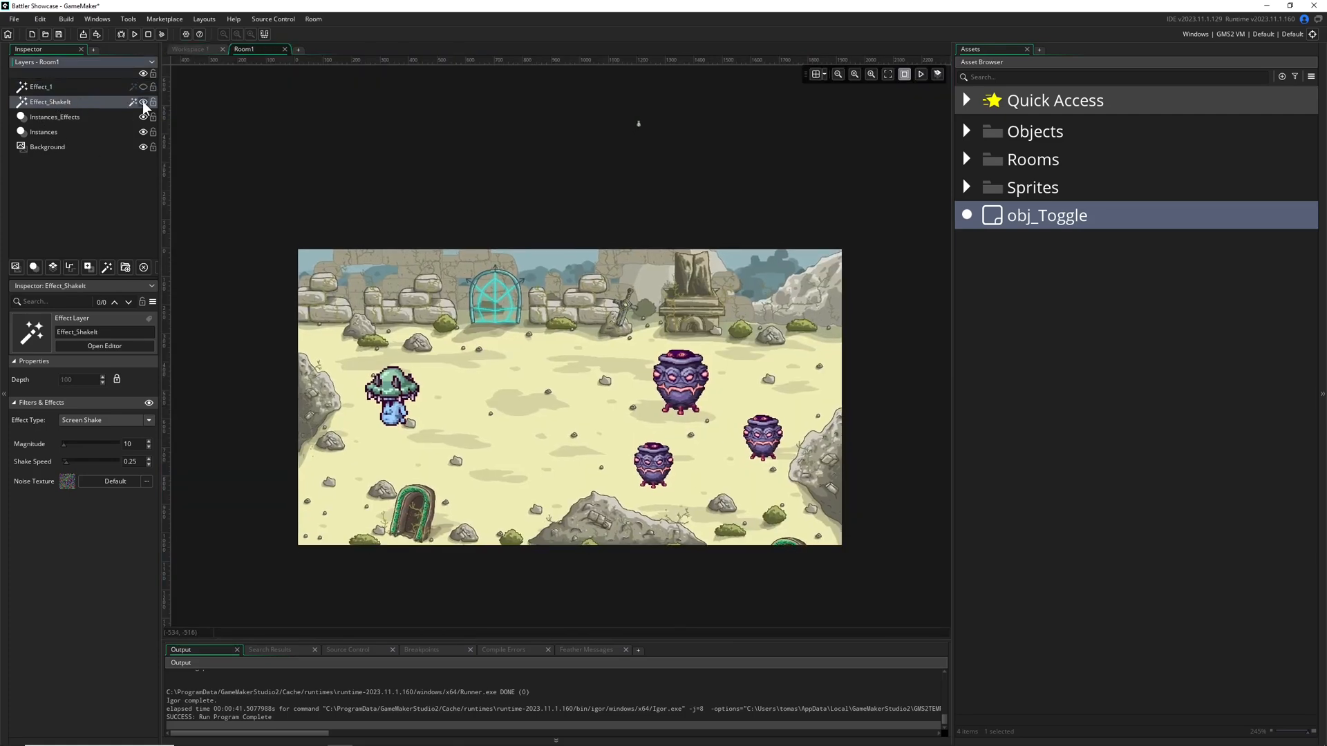
{"action": "left_click", "coordinate": [41, 86]}
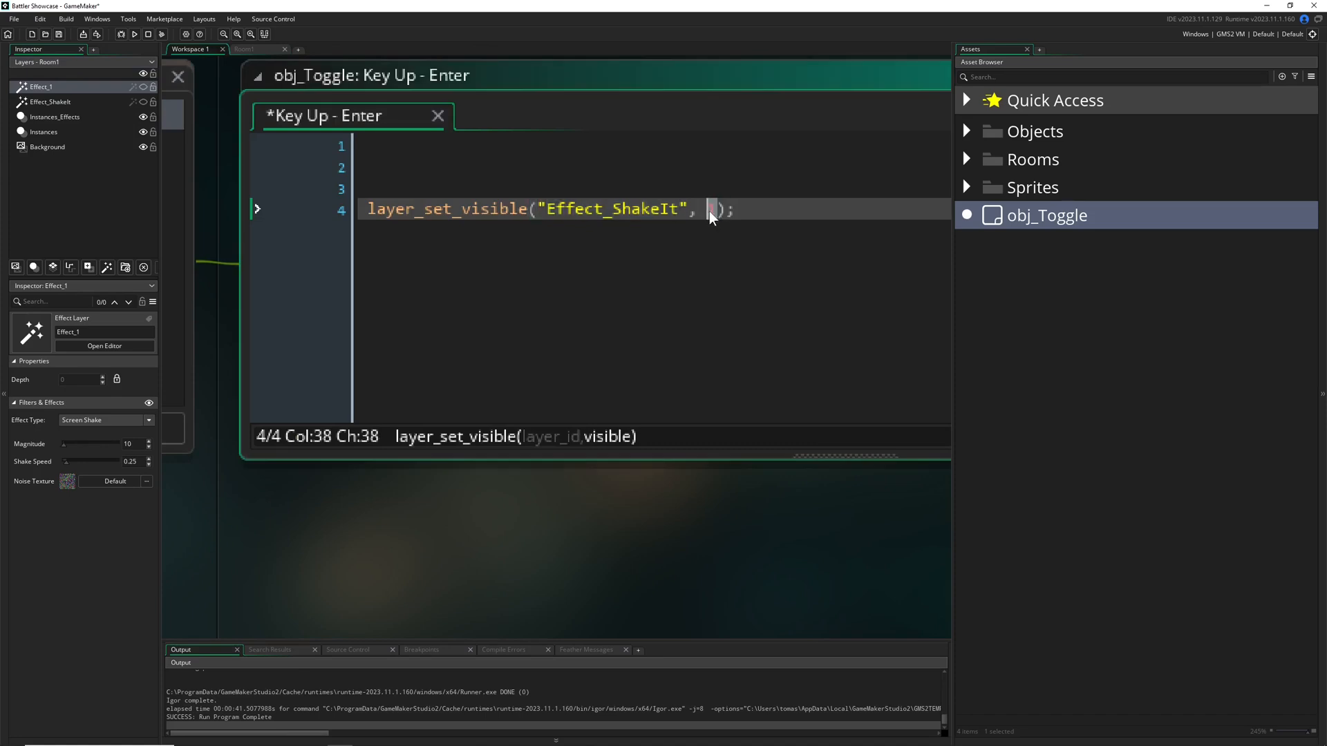
{"action": "type", "text": "0"}
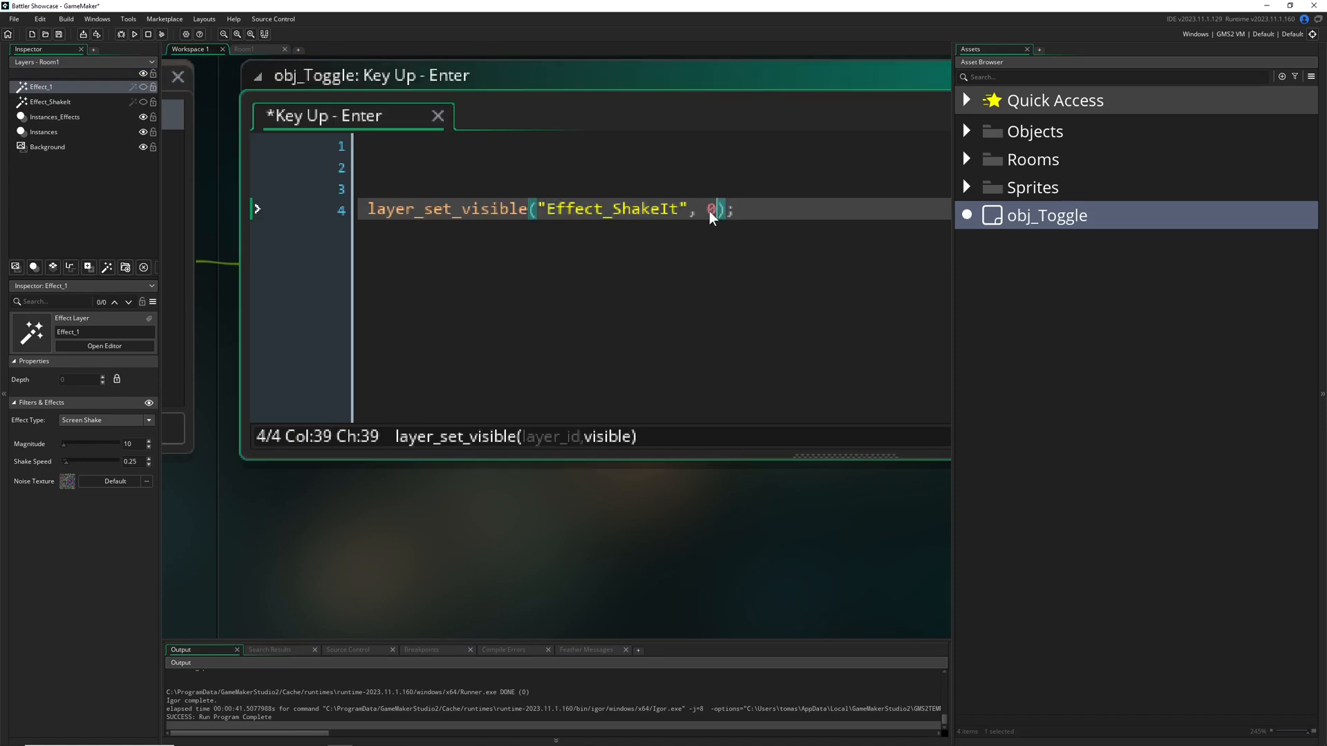